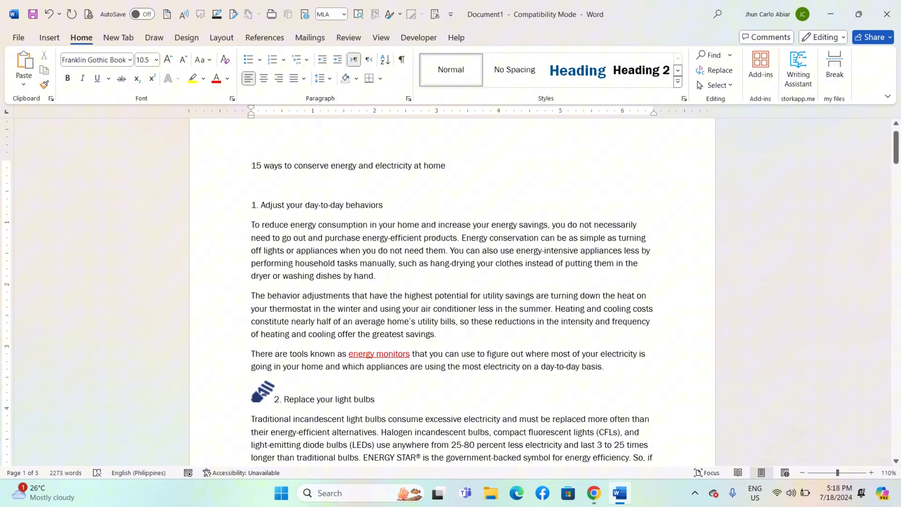
mouse_move(388, 225)
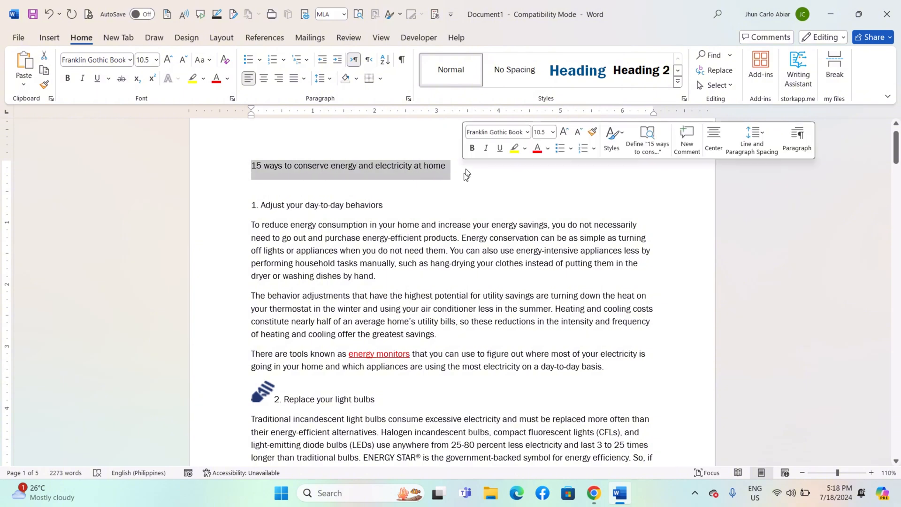
- Apply a Heading style to the document title from the Styles gallery
click(577, 70)
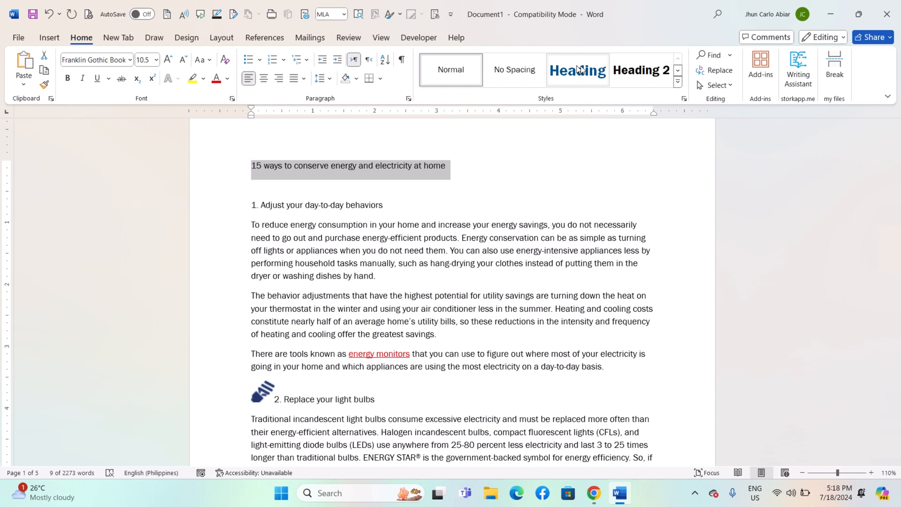
click(576, 69)
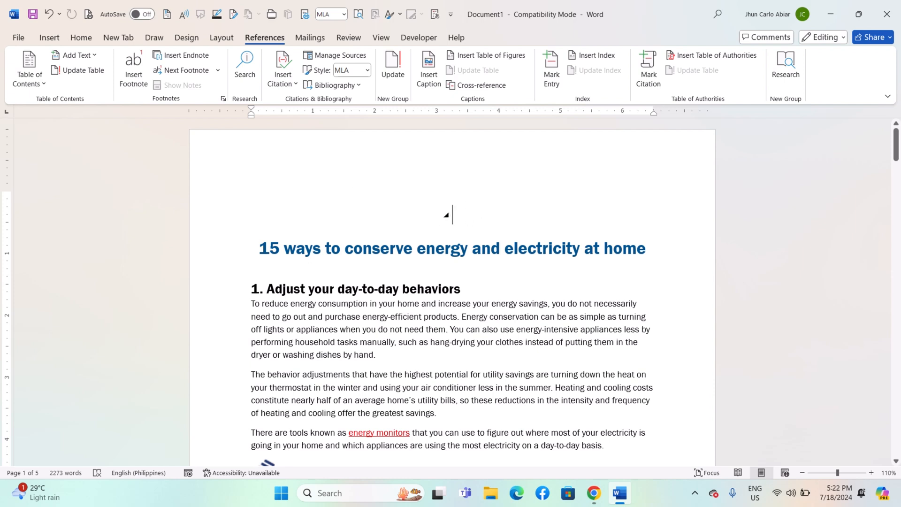
mouse_move(442, 205)
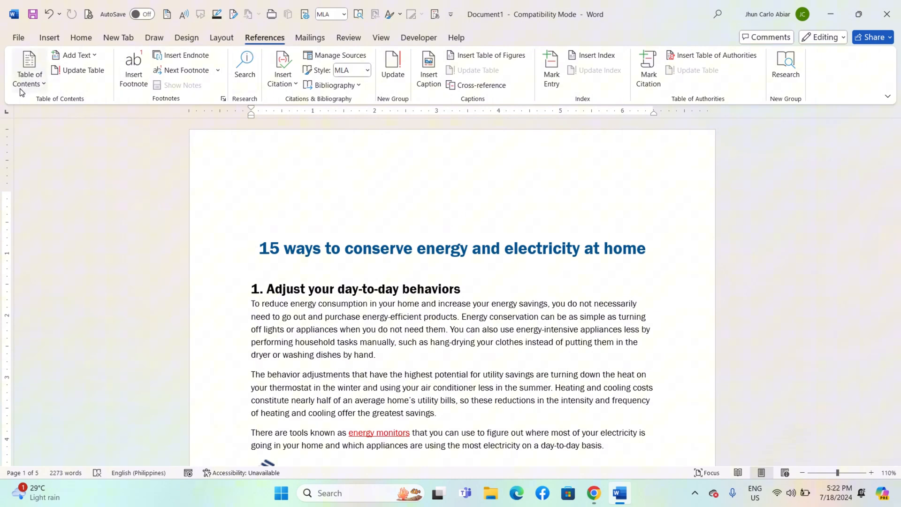
- Insert an Automatic Table 2 table of contents at the top of the document
click(29, 68)
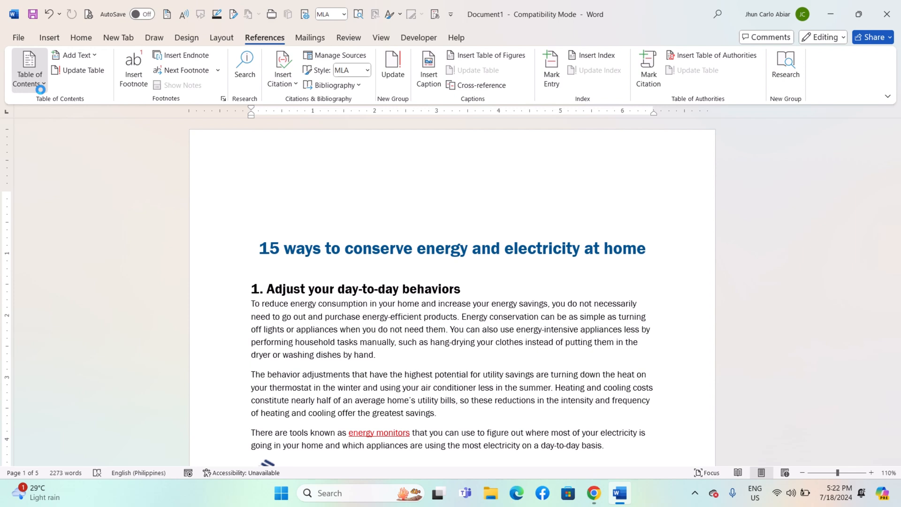
click(29, 68)
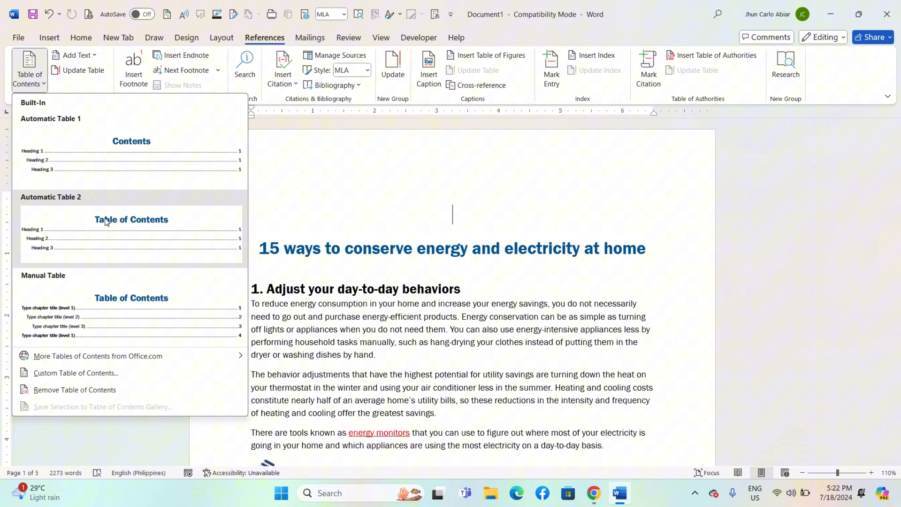
click(132, 218)
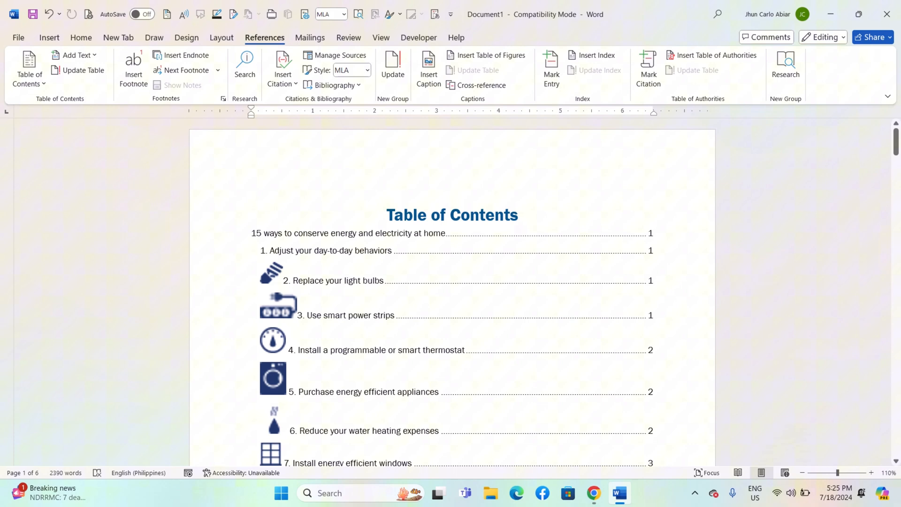
mouse_move(402, 167)
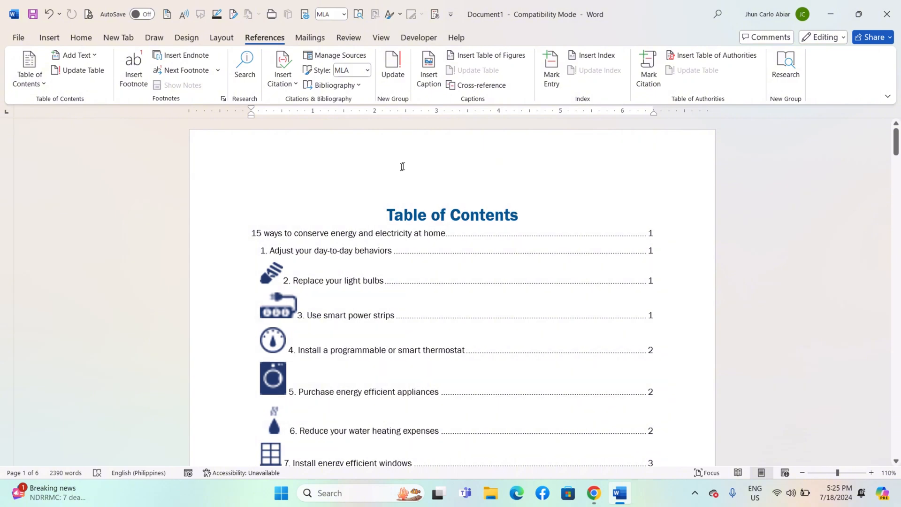
mouse_move(392, 175)
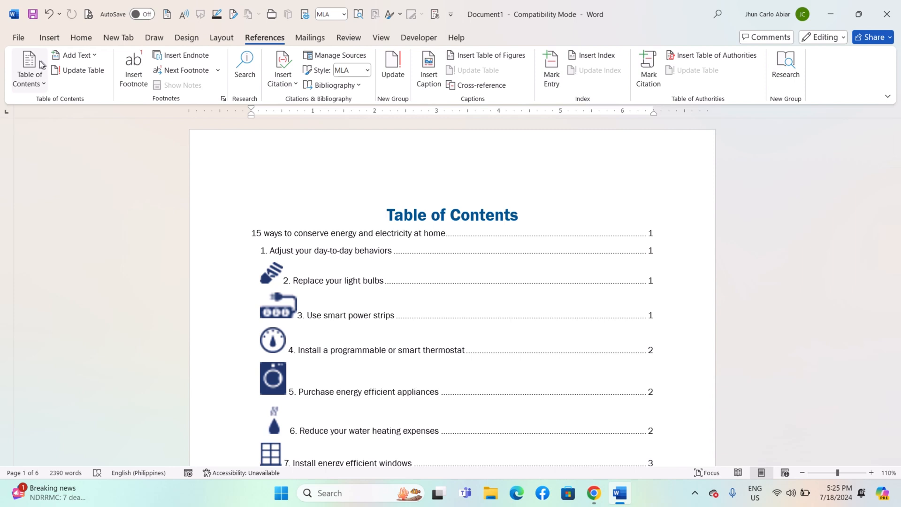
- Raise Show levels by two in Custom Table of Contents and apply it
click(29, 68)
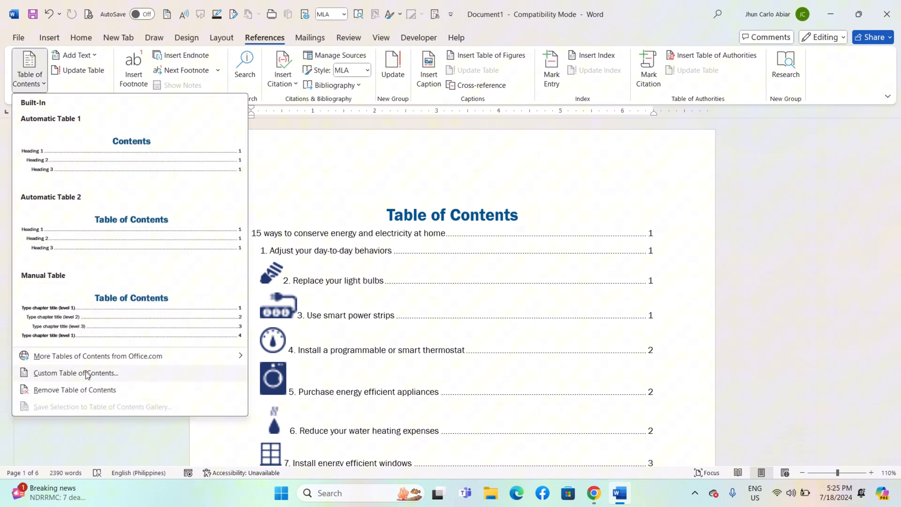
click(75, 372)
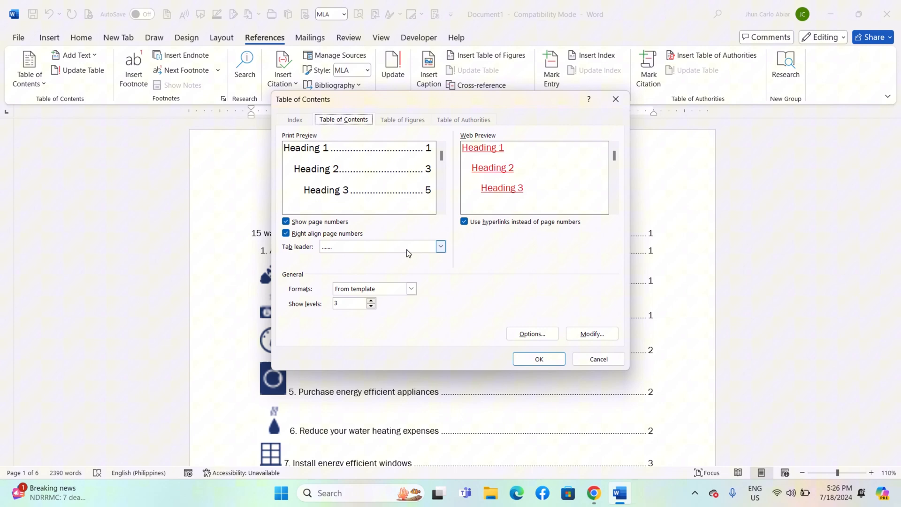
mouse_move(353, 312)
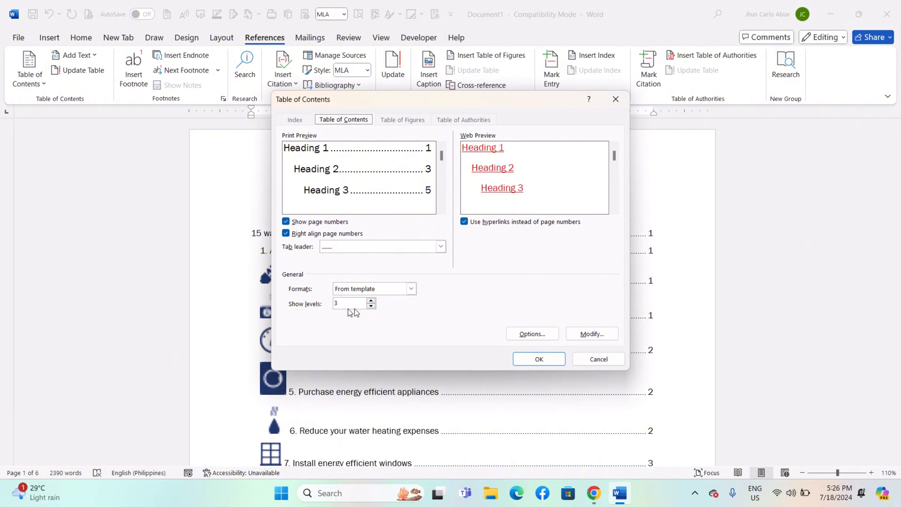
click(371, 301)
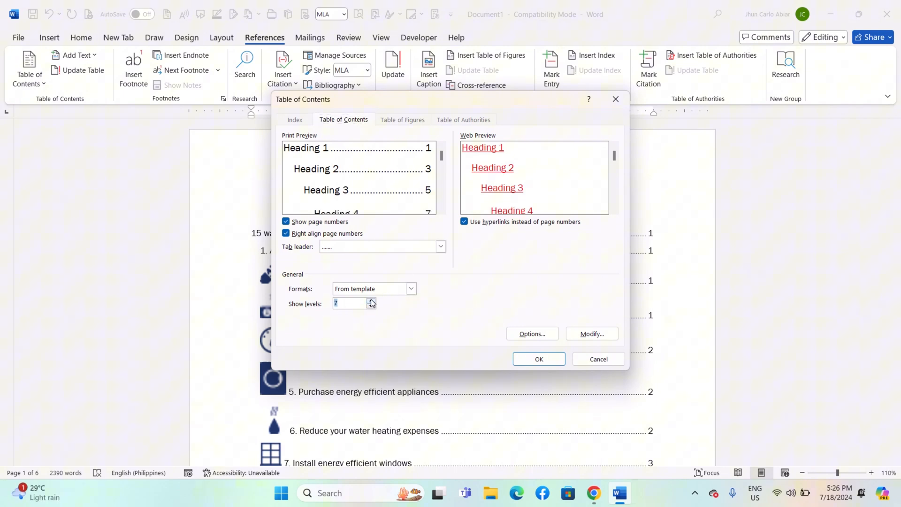
click(372, 302)
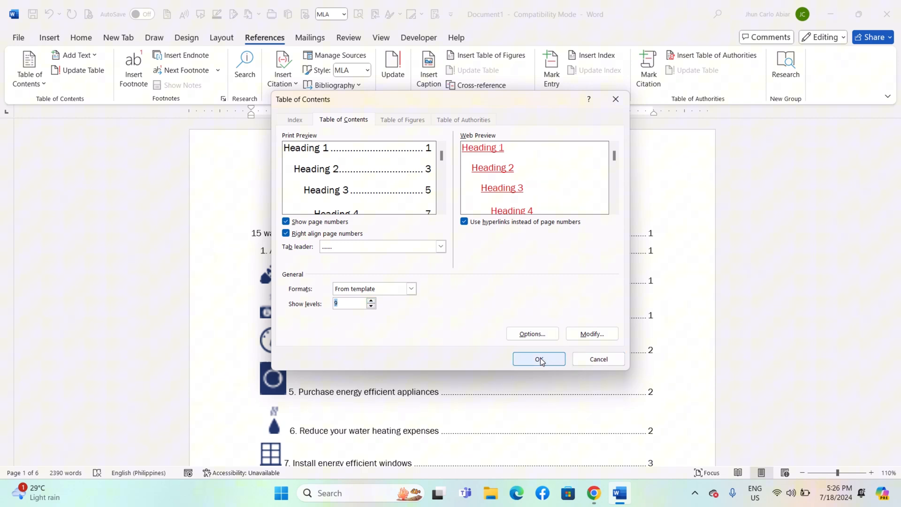
click(539, 358)
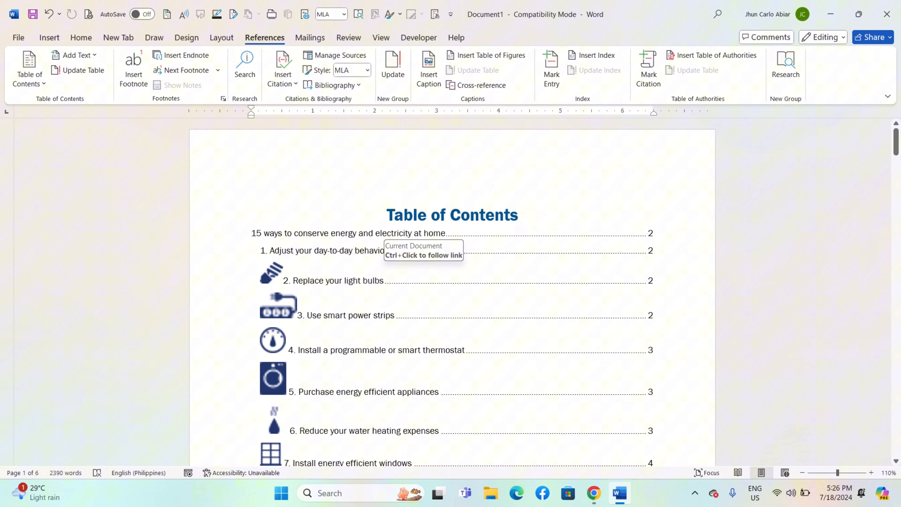
- Update the entire table of contents so it lists the later numbered sections
scroll(down, 3)
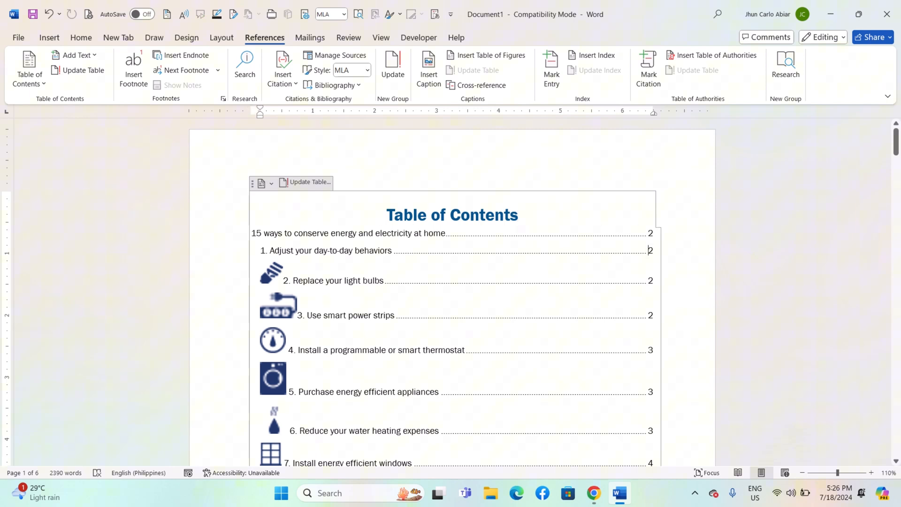
click(309, 182)
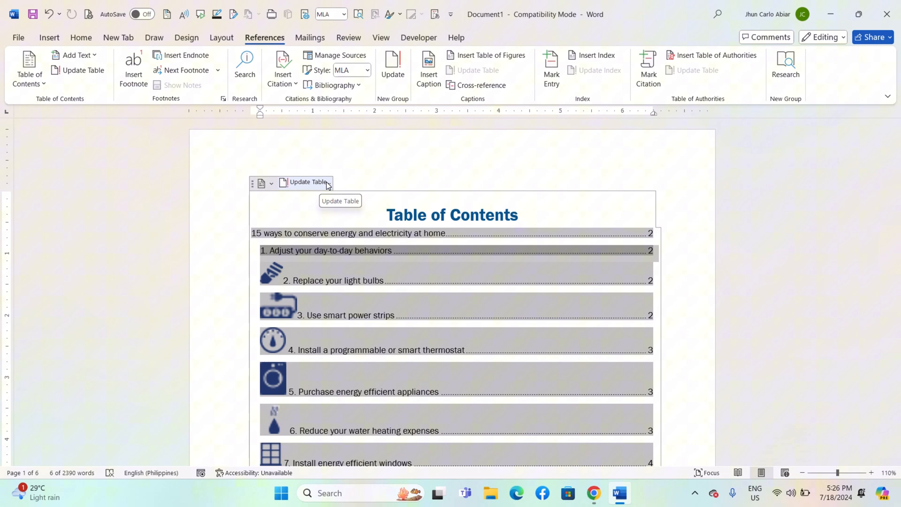
click(307, 181)
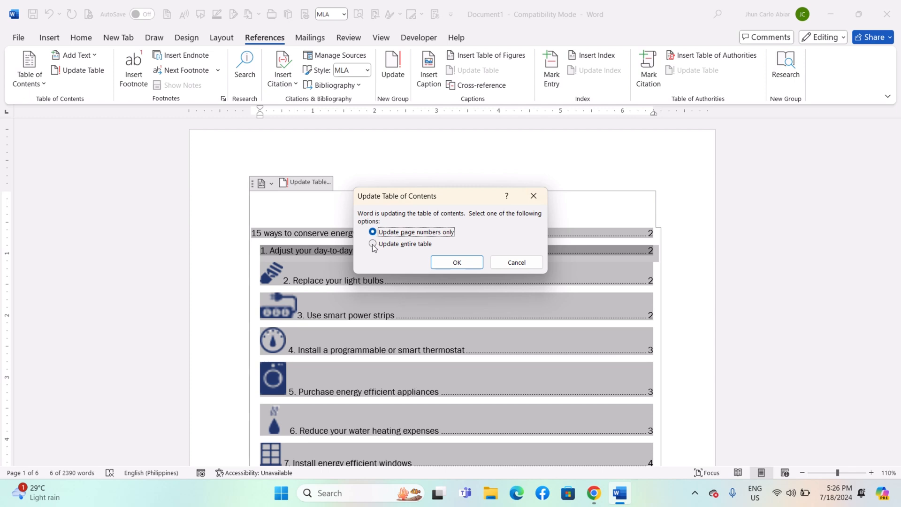
click(373, 244)
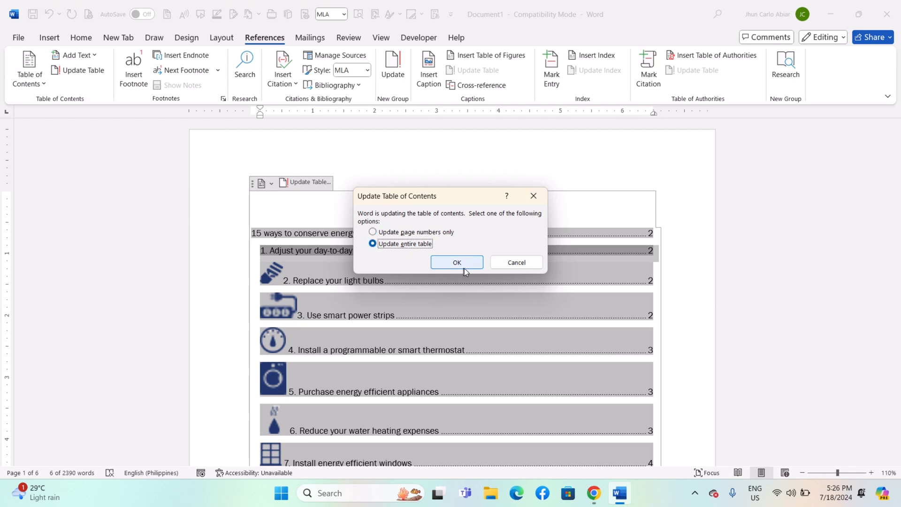
click(457, 261)
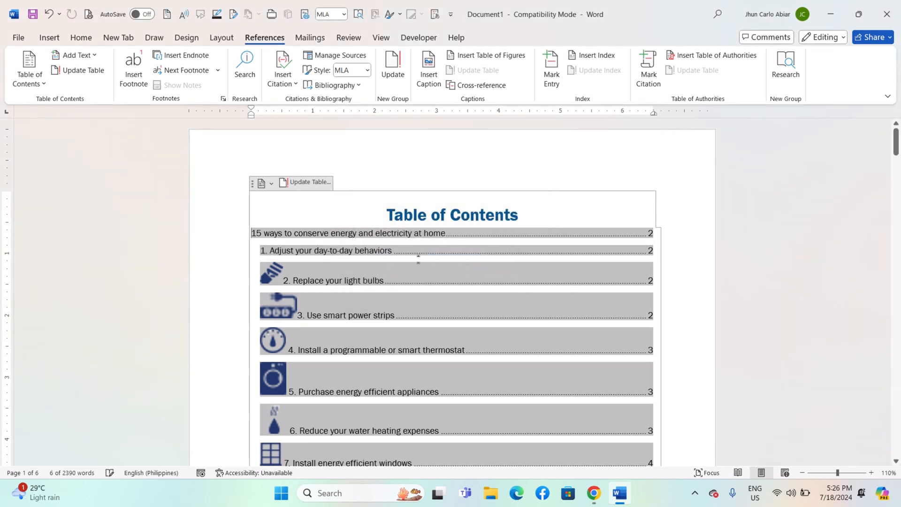
scroll(down, 3)
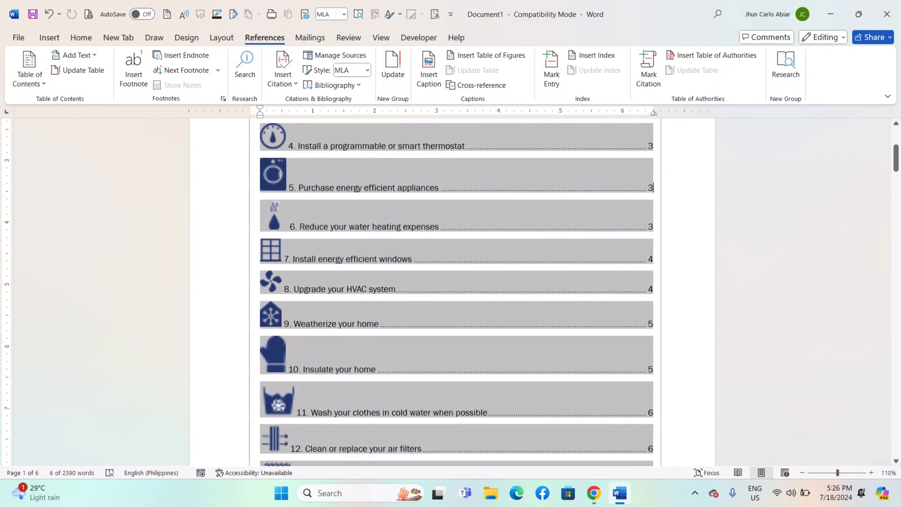